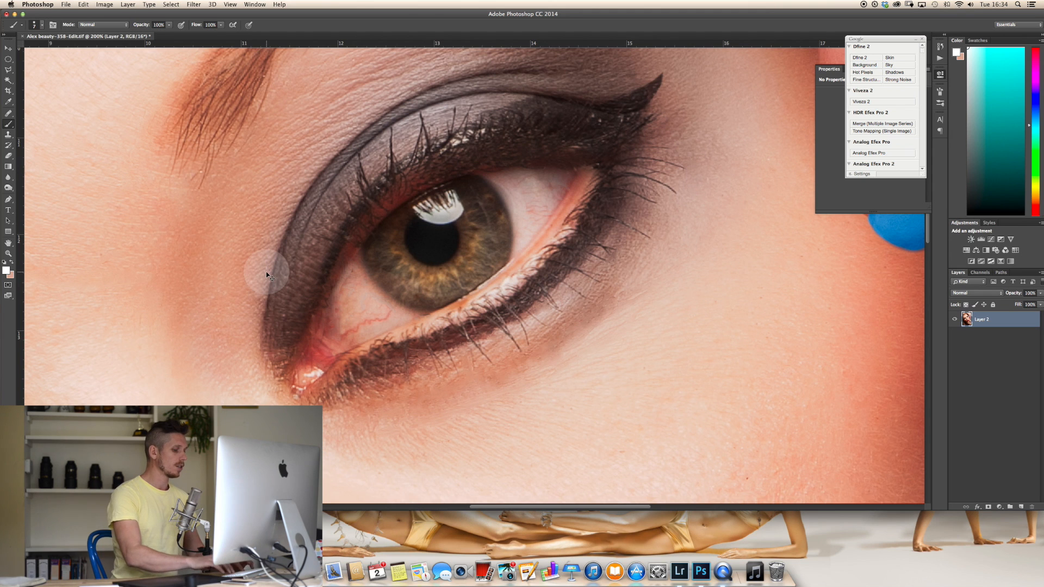
Create a new empty layer named 'retouch' above the eye portrait with Cmd+Shift+N
key(cmd+shift+n)
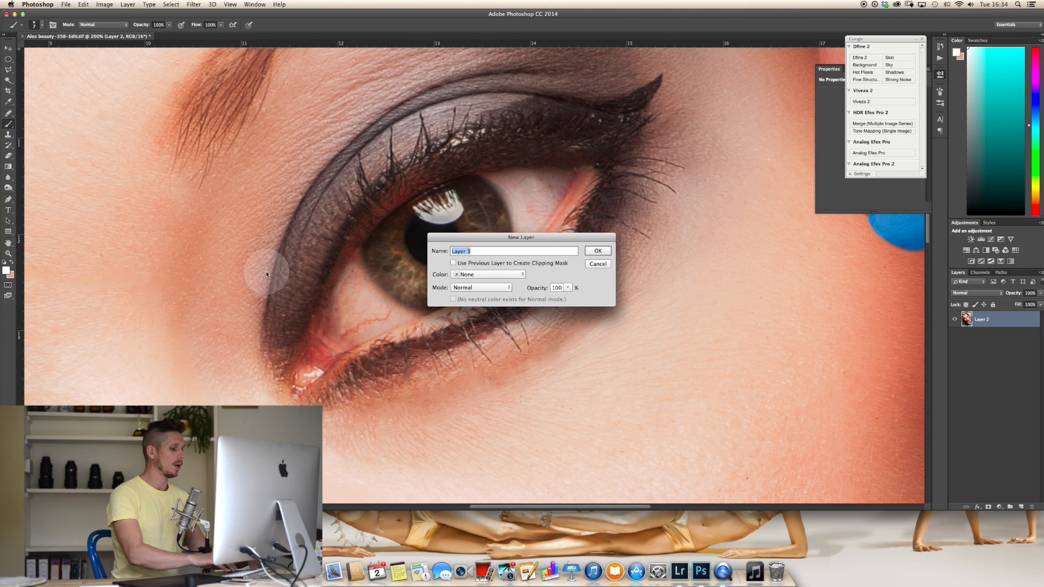
click(599, 250)
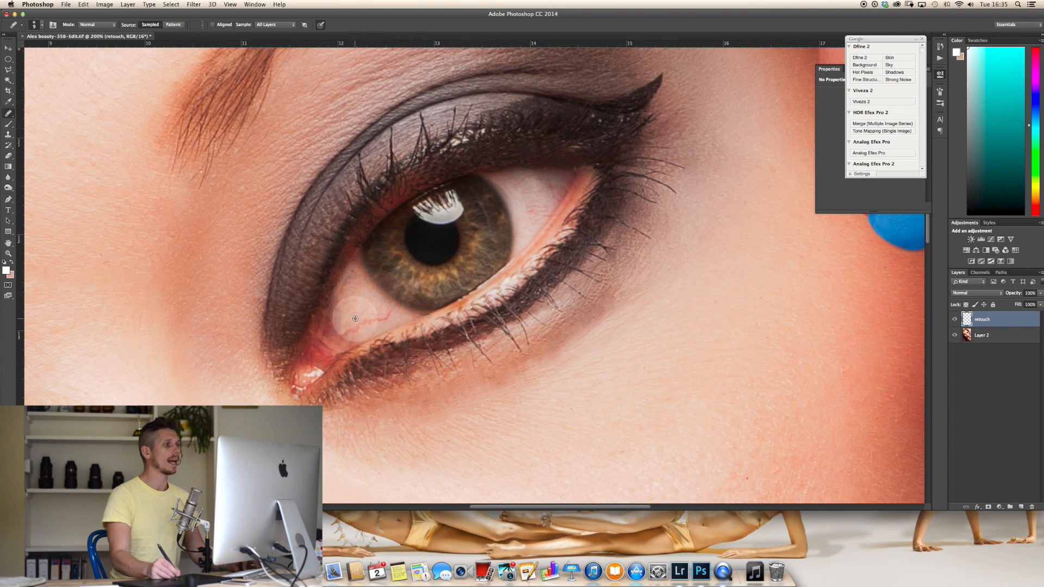
Heal away a red vein in the eye white on the retouch layer
click(359, 323)
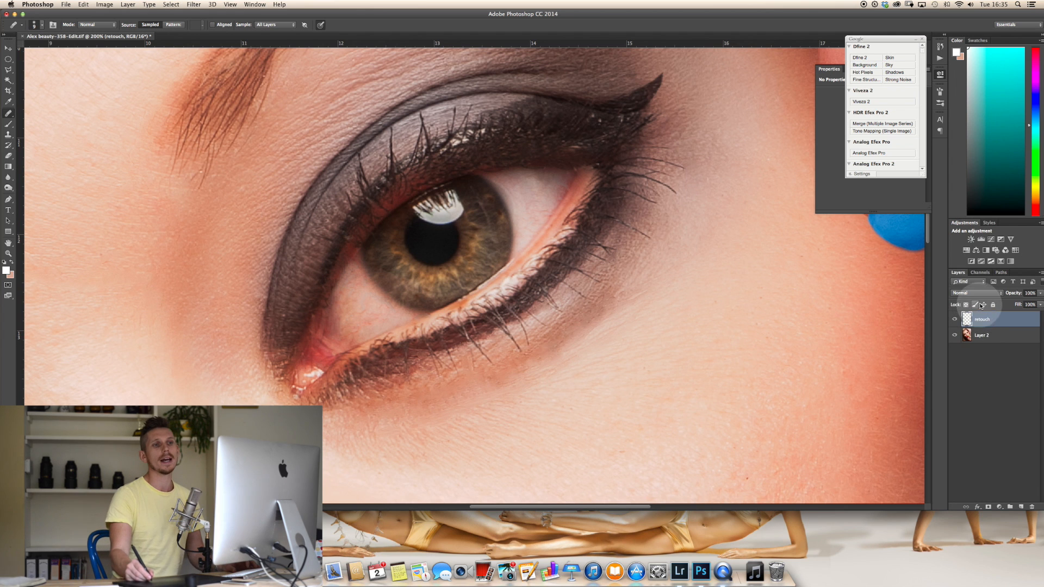
Set the retouch layer's blend mode to Lighten in the Layers panel
click(972, 293)
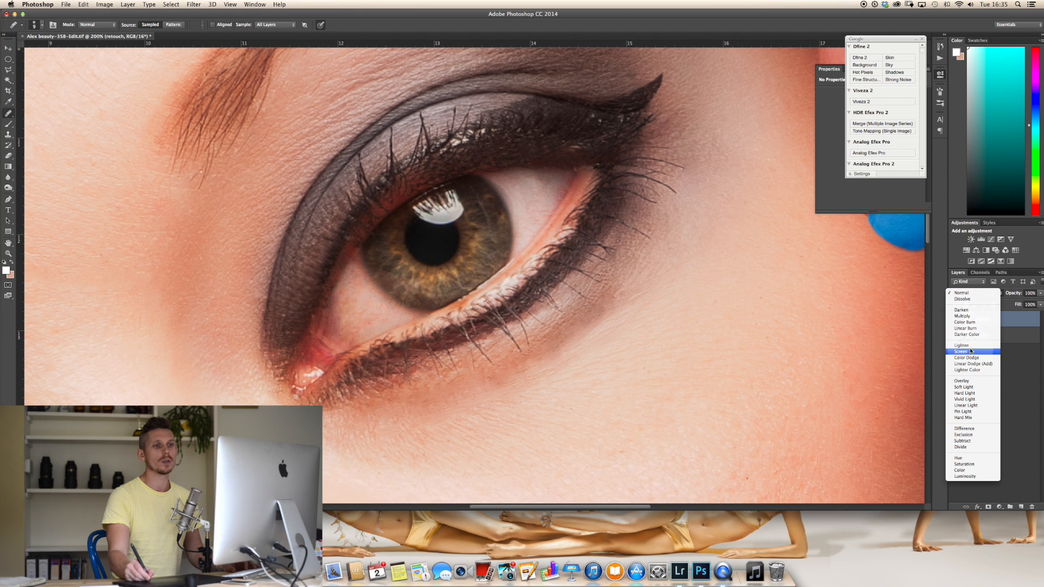
click(961, 345)
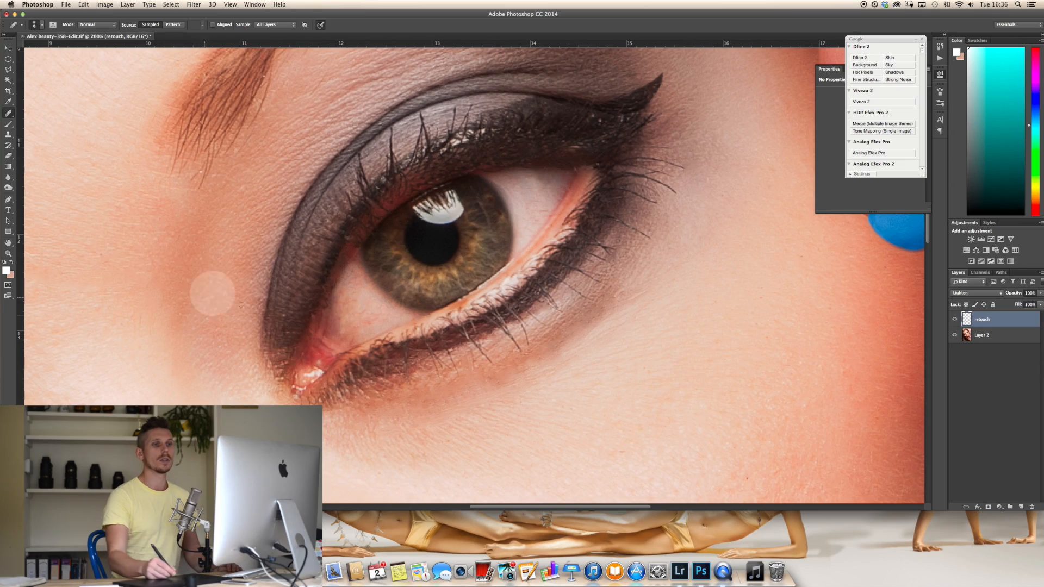
click(981, 335)
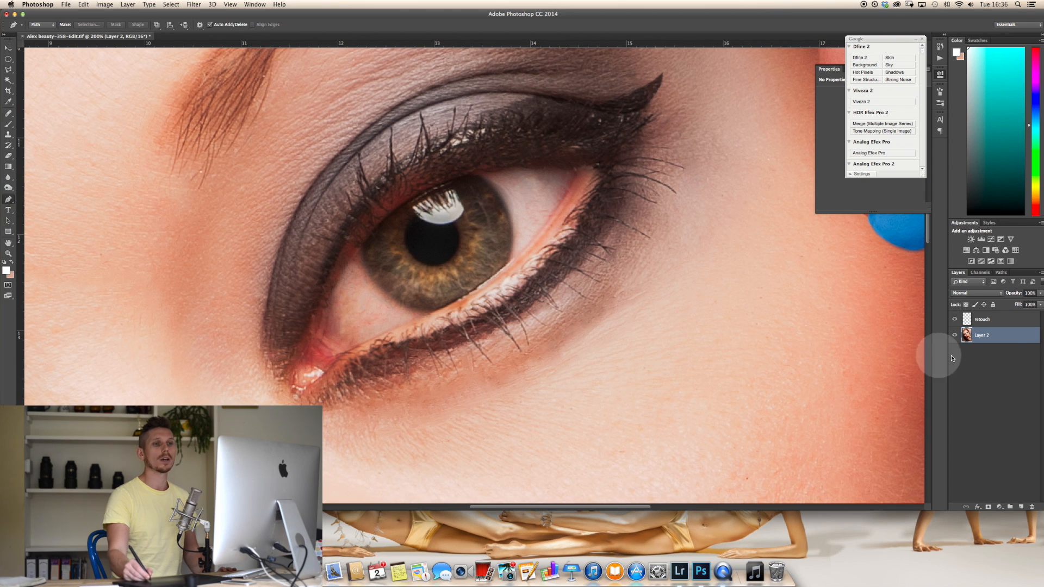
mouse_move(340, 245)
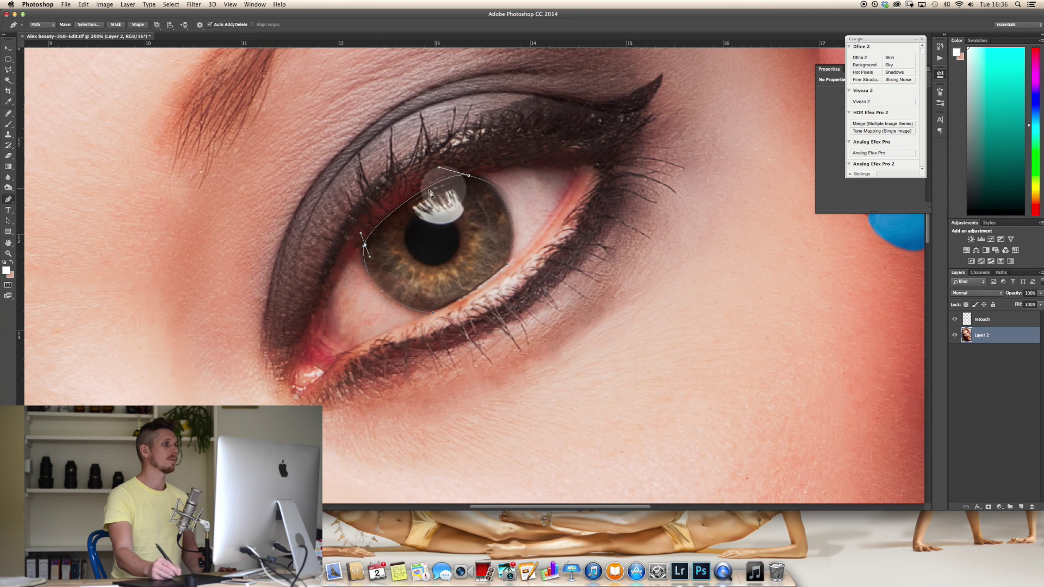
Convert the traced iris outline path into a selection
right_click(444, 227)
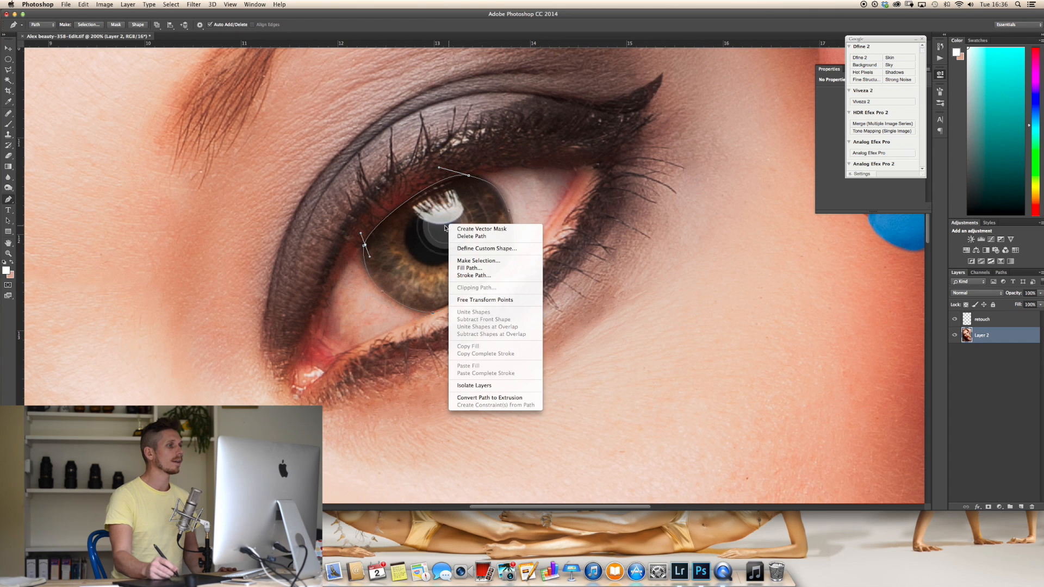
click(479, 260)
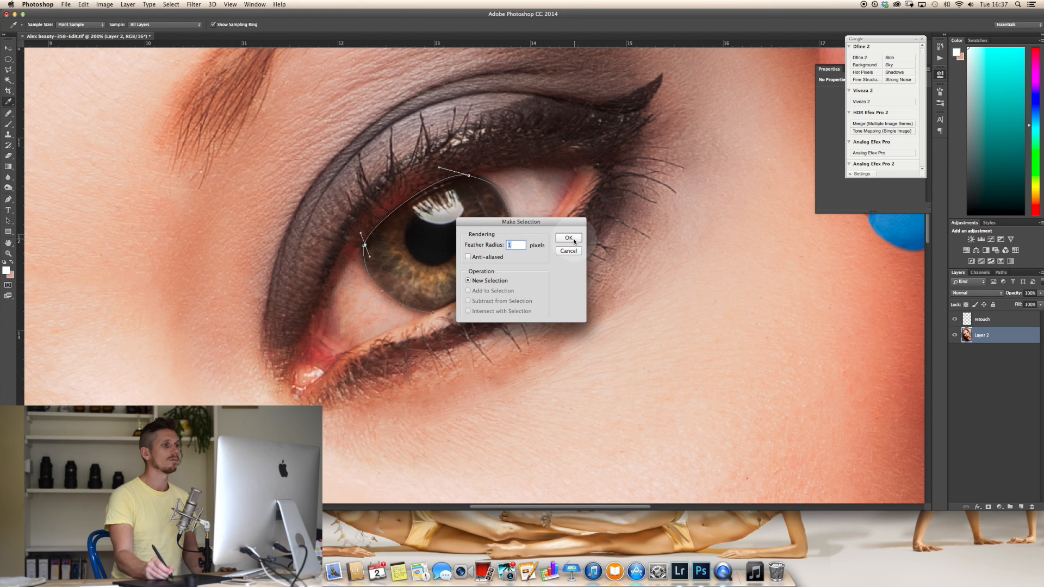
click(569, 238)
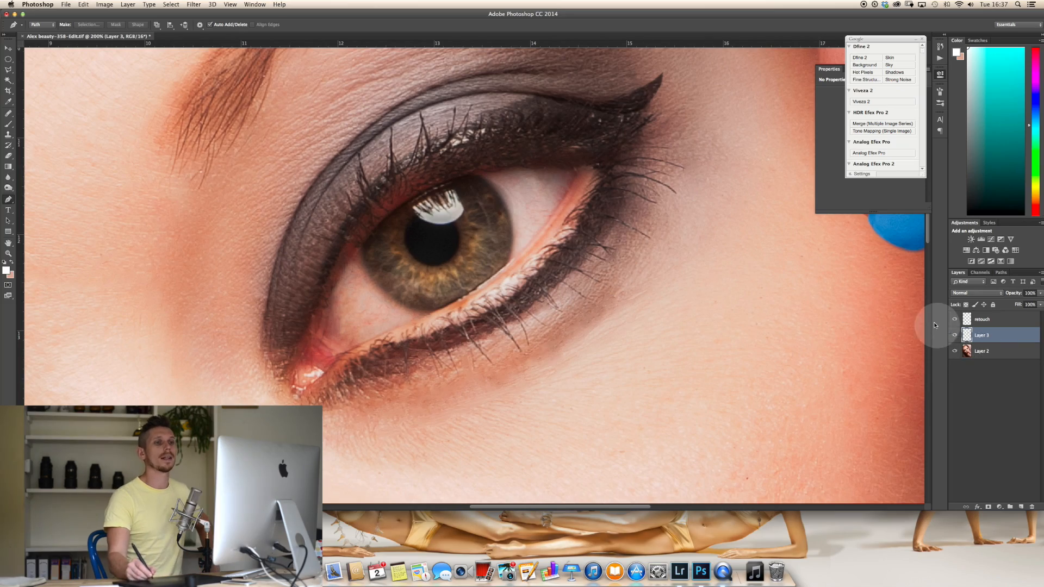
Toggle Layer 3's visibility and switch to the Dodge tool
click(954, 335)
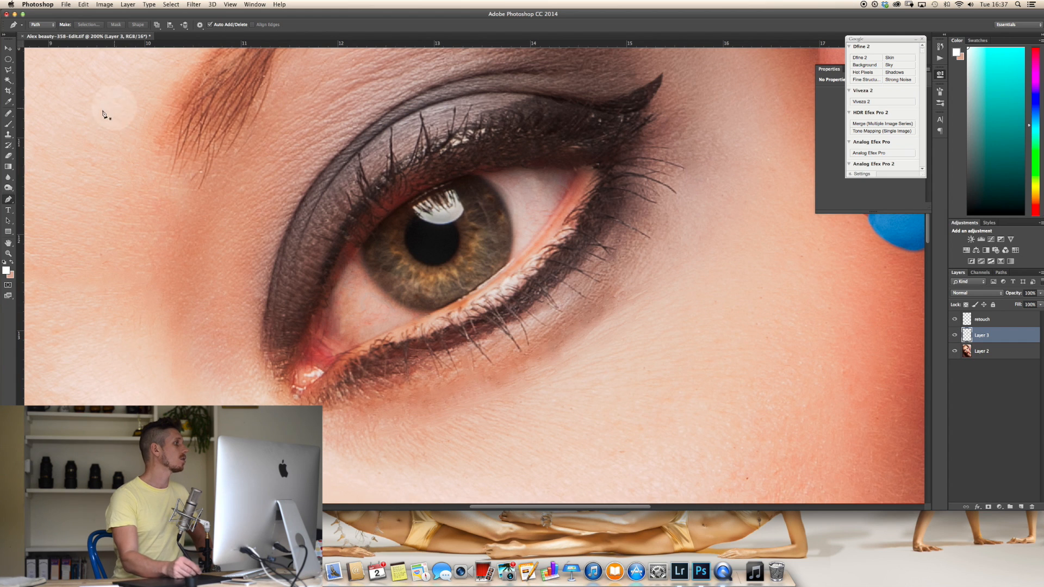
click(9, 189)
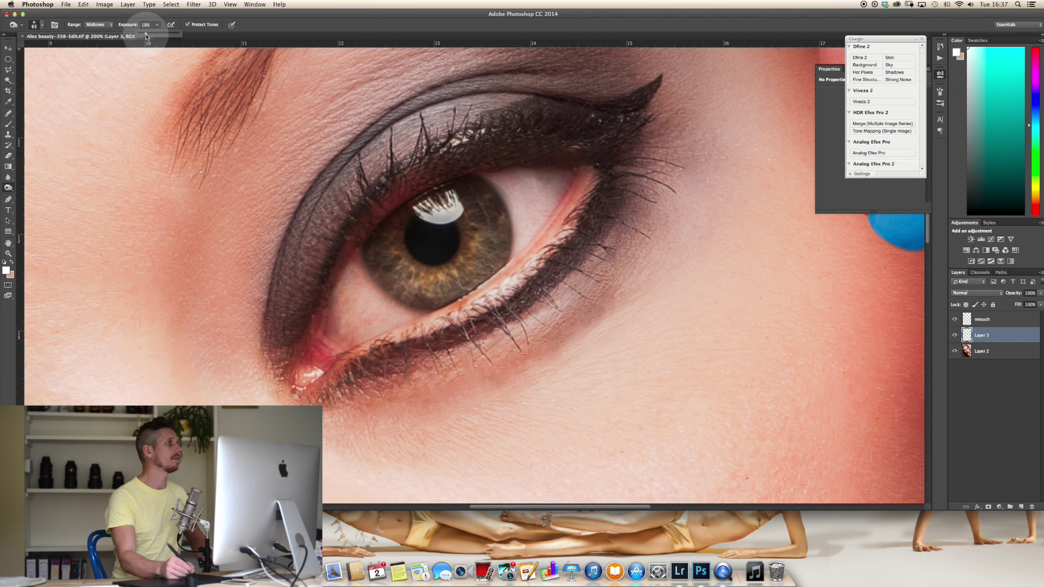
mouse_move(477, 179)
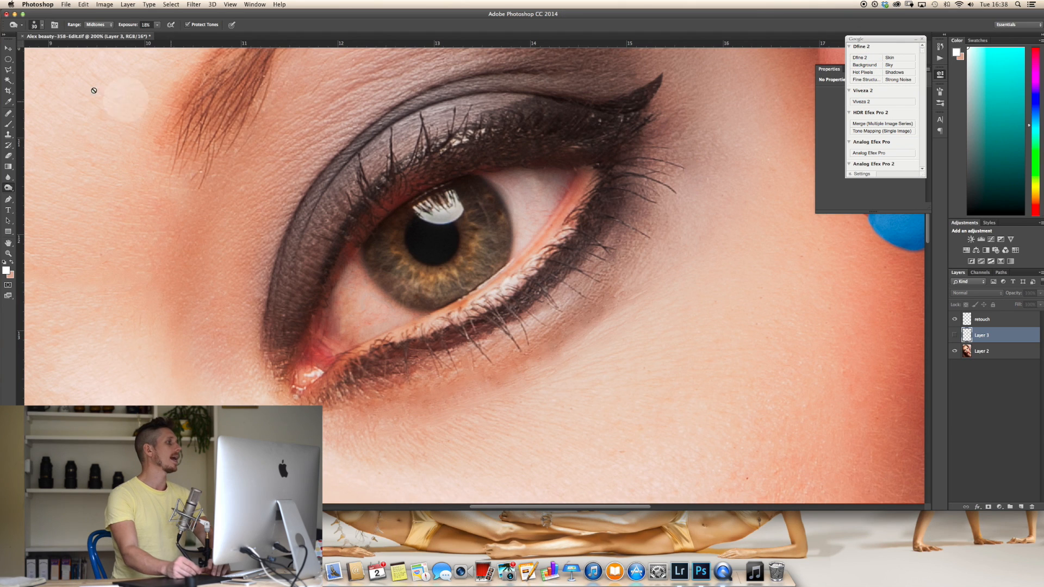
Show the iris layer again and toggle it to compare the brightening
click(7, 177)
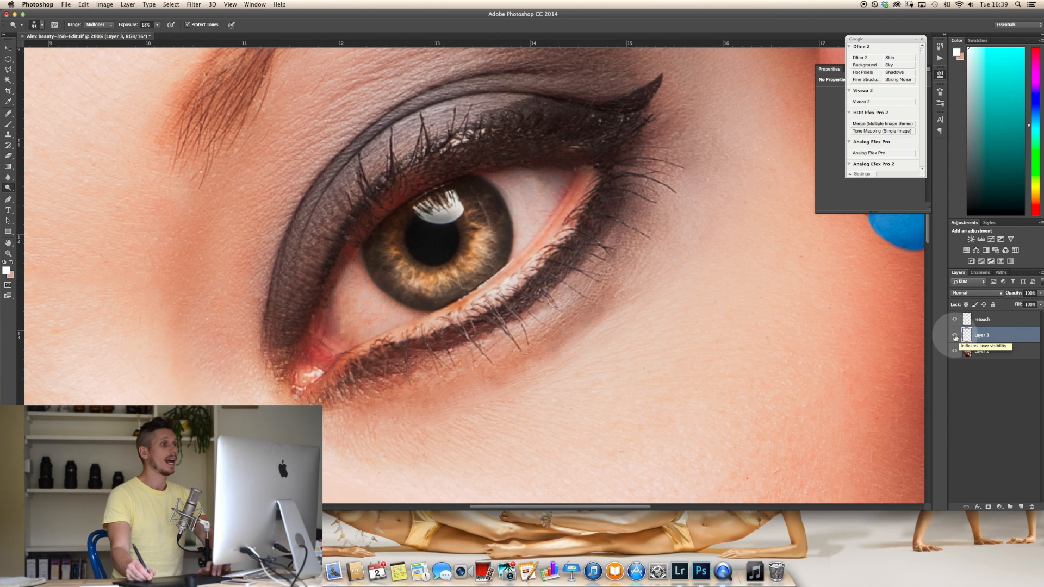
click(955, 335)
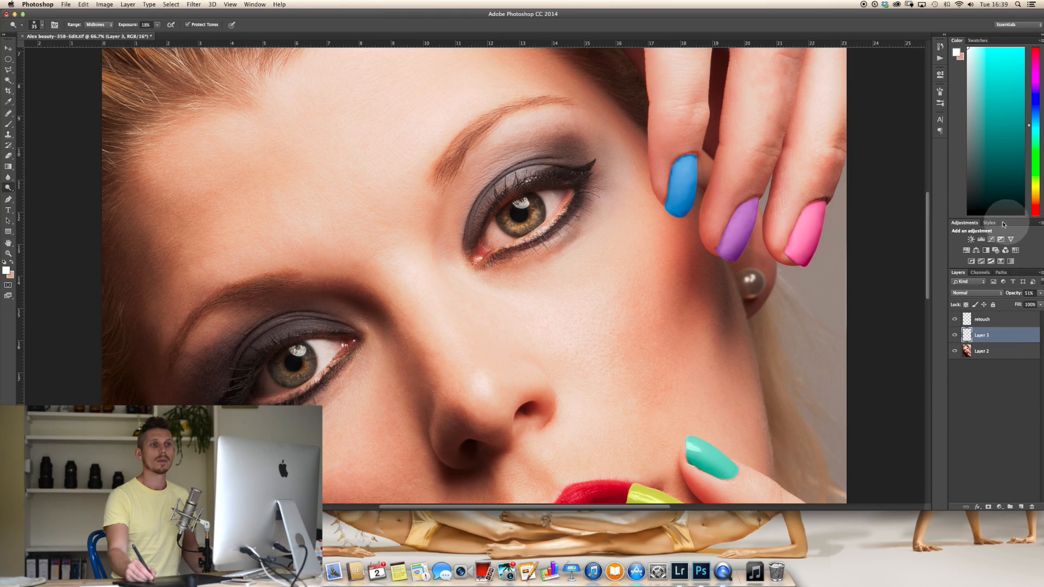
Add a Hue/Saturation adjustment layer from the adjustment layer options
click(966, 249)
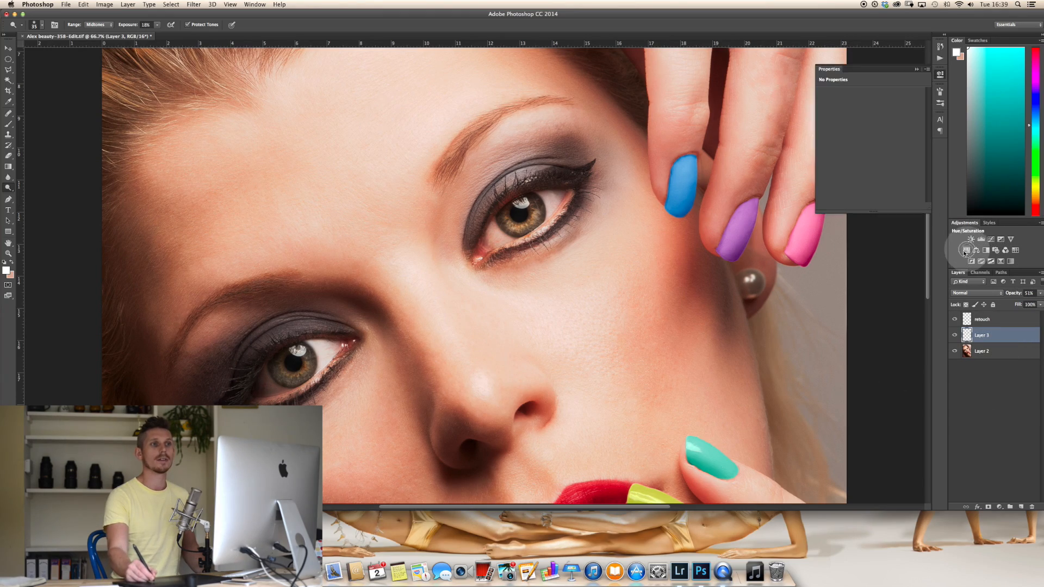
click(971, 240)
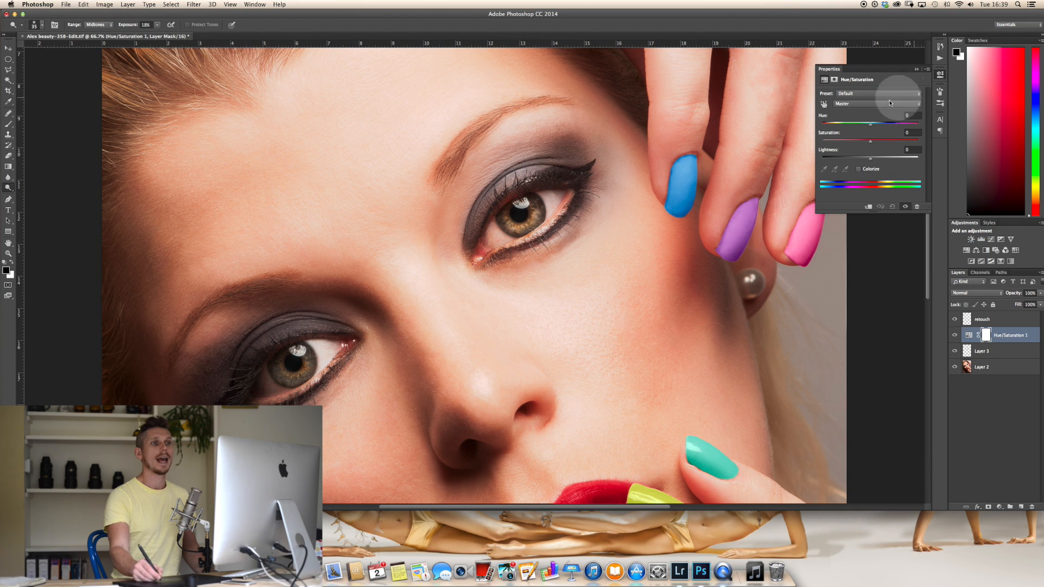
mouse_move(870, 207)
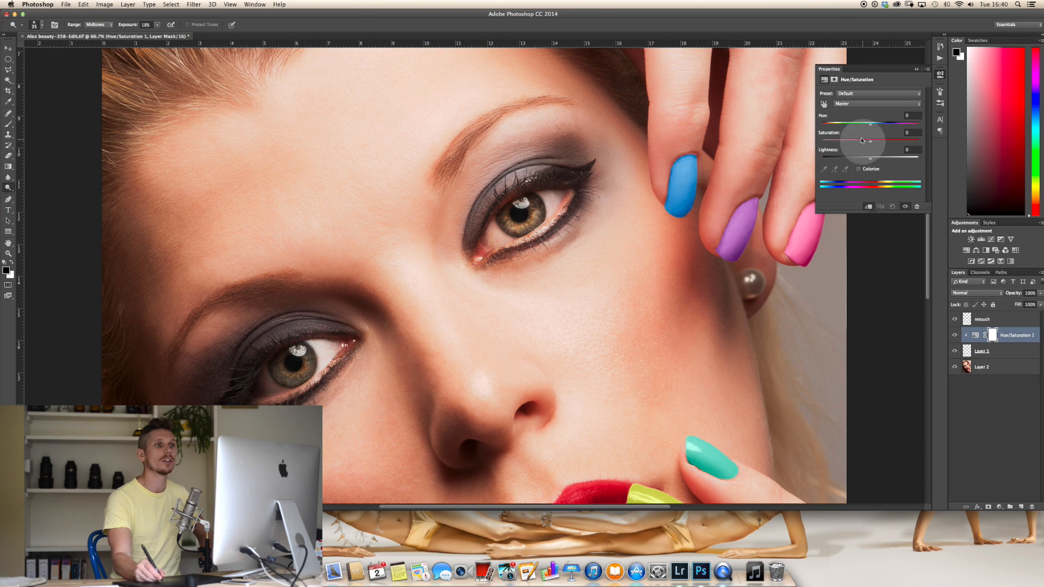
Try several saturation levels for the iris, settling on a mild boost
drag(870, 141, 874, 141)
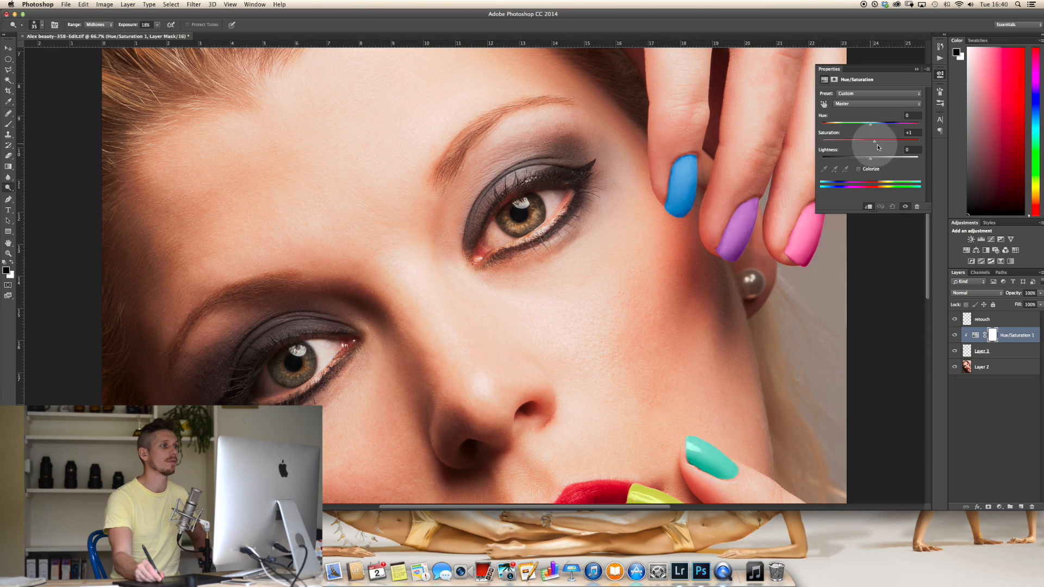
drag(873, 140, 865, 141)
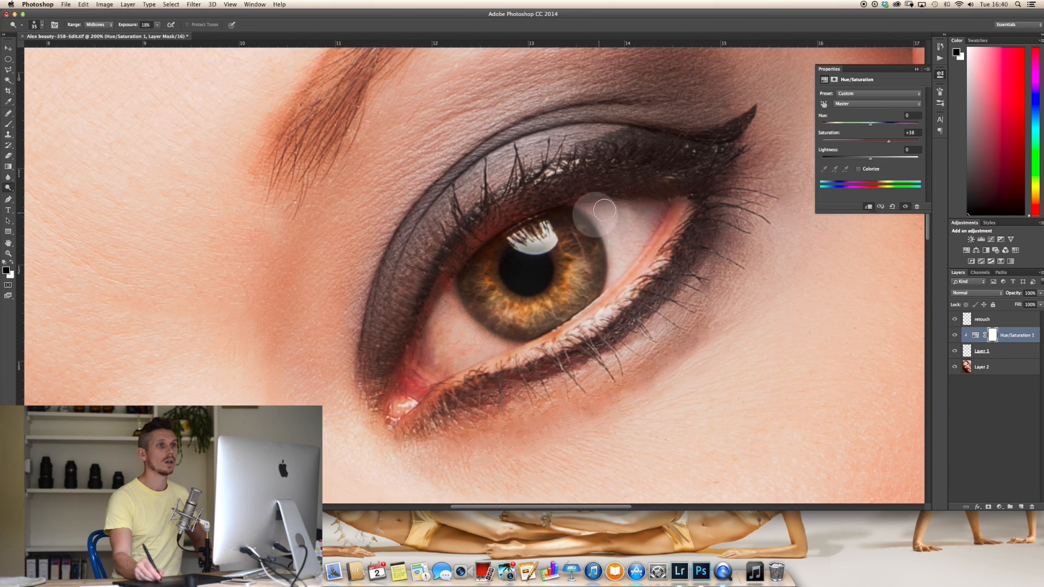
drag(888, 140, 870, 140)
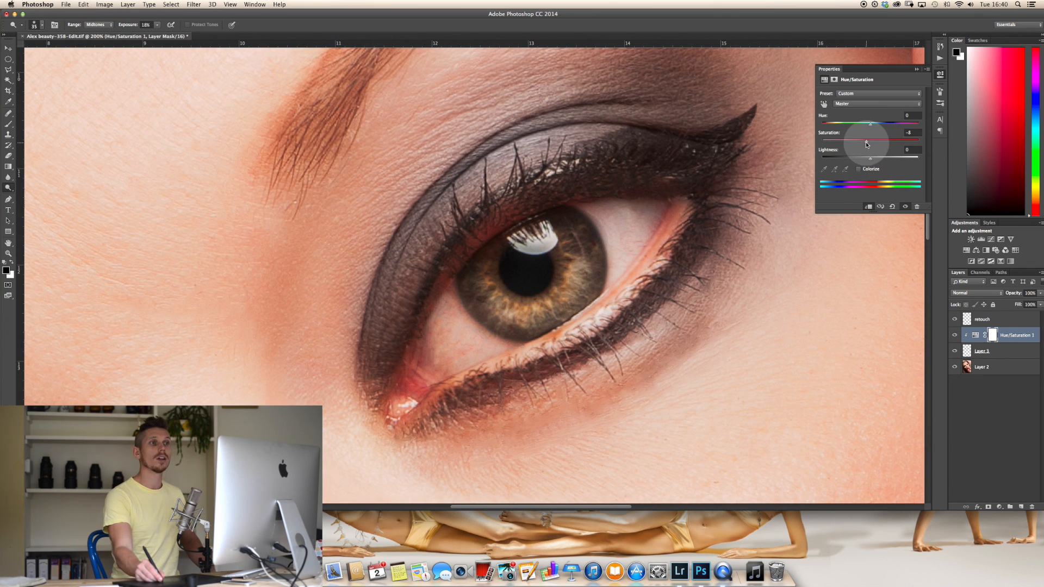
drag(865, 140, 901, 141)
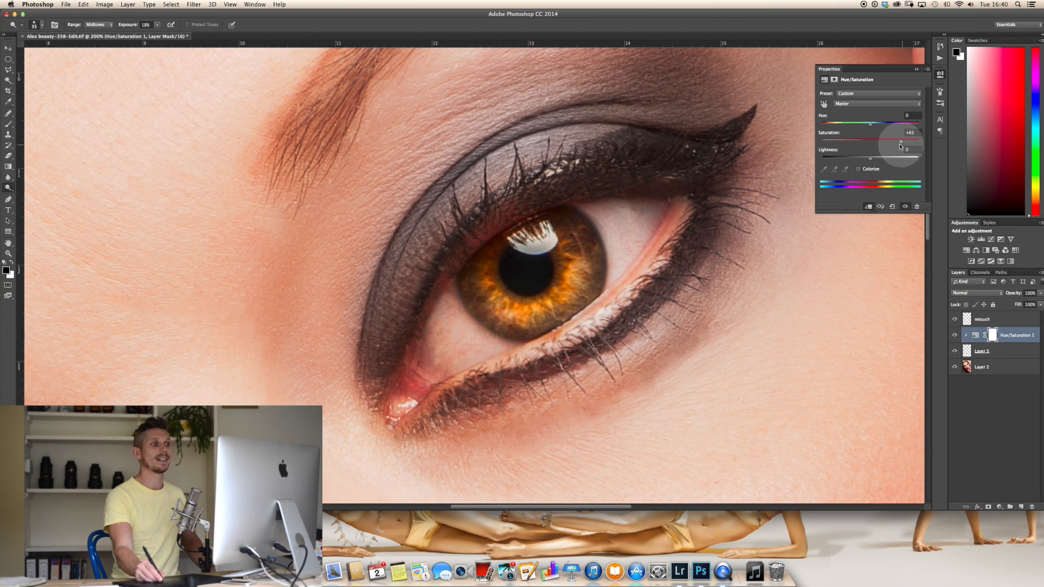
drag(900, 141, 871, 141)
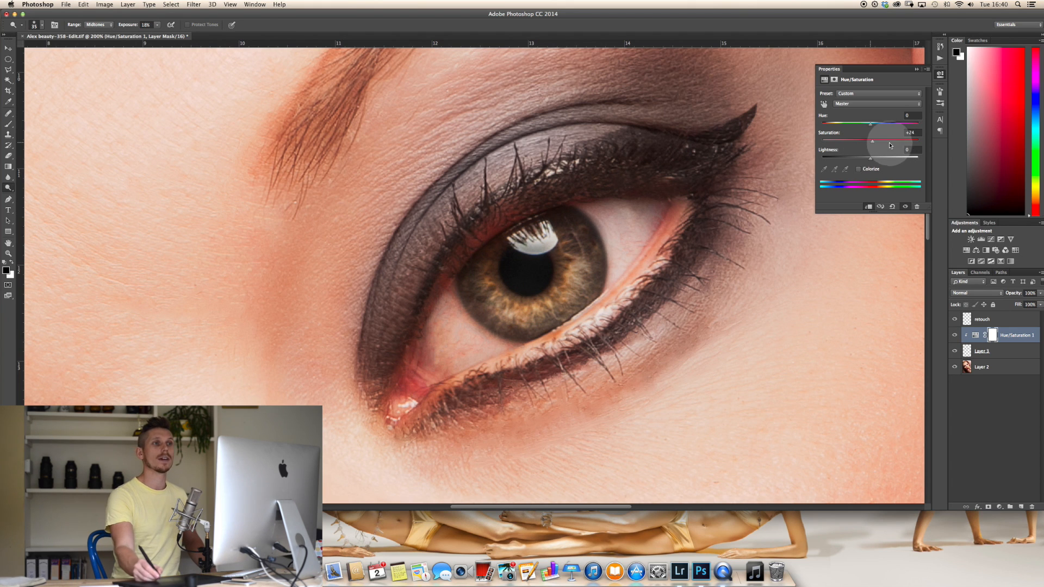
drag(870, 140, 879, 140)
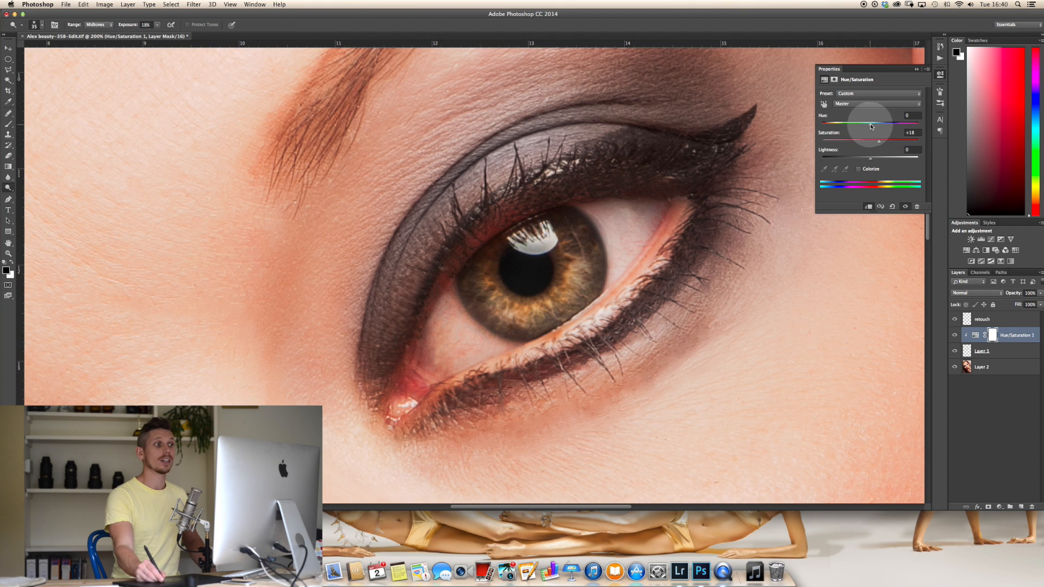
Try purple, red and violet hues, ending on a blue iris
drag(870, 124, 839, 124)
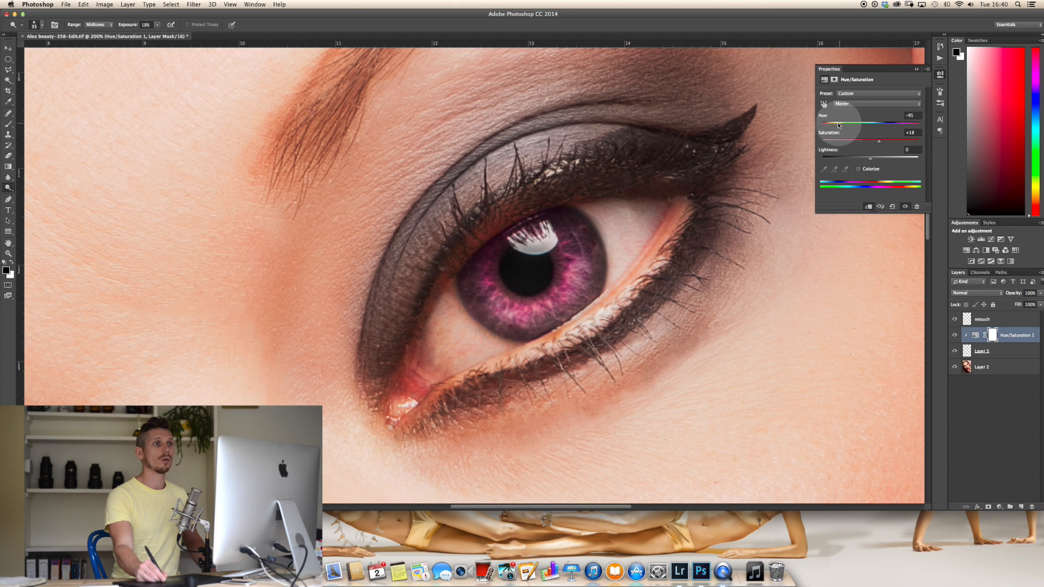
drag(837, 124, 876, 124)
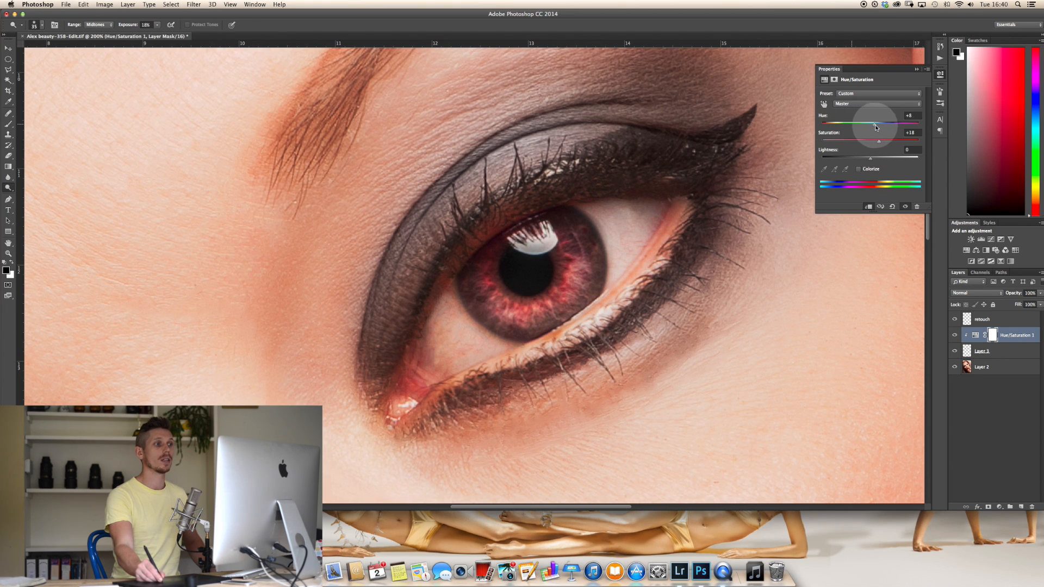
drag(875, 124, 910, 124)
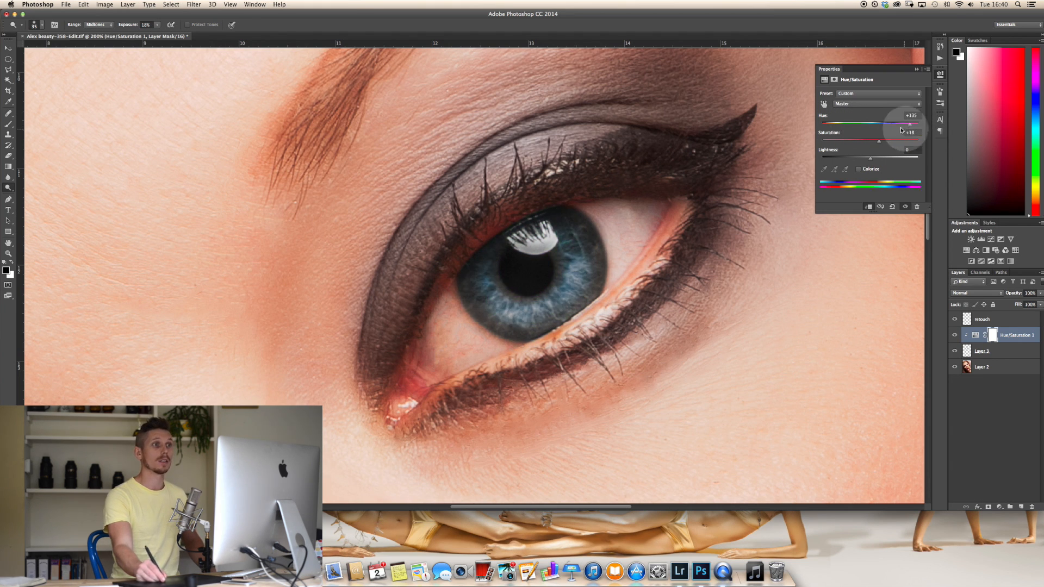
drag(910, 125, 828, 125)
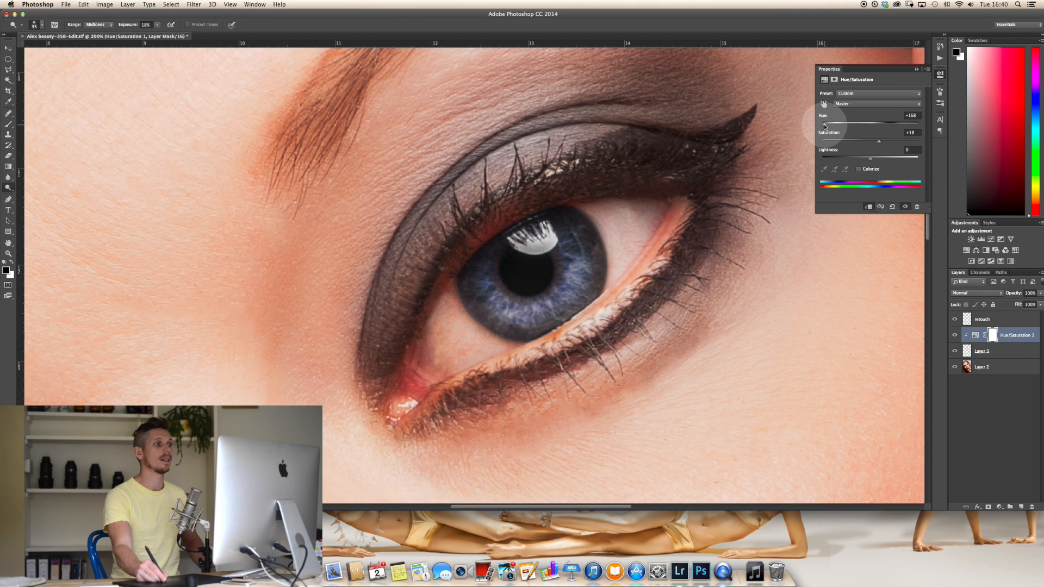
drag(830, 124, 822, 124)
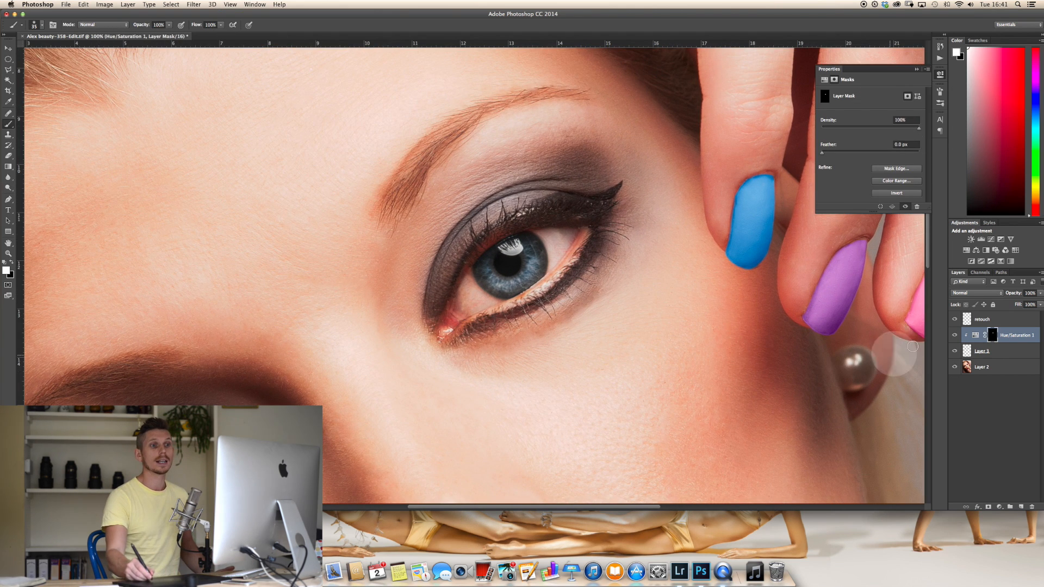
Reset hue to 0 for a brown iris, set saturation to +12, and toggle the group
click(976, 335)
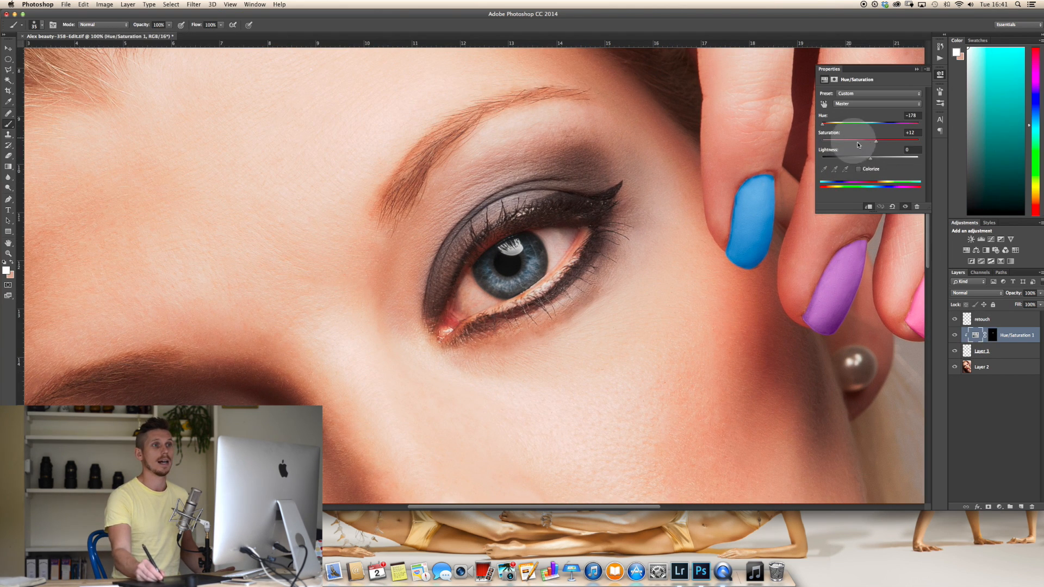
drag(822, 125, 874, 125)
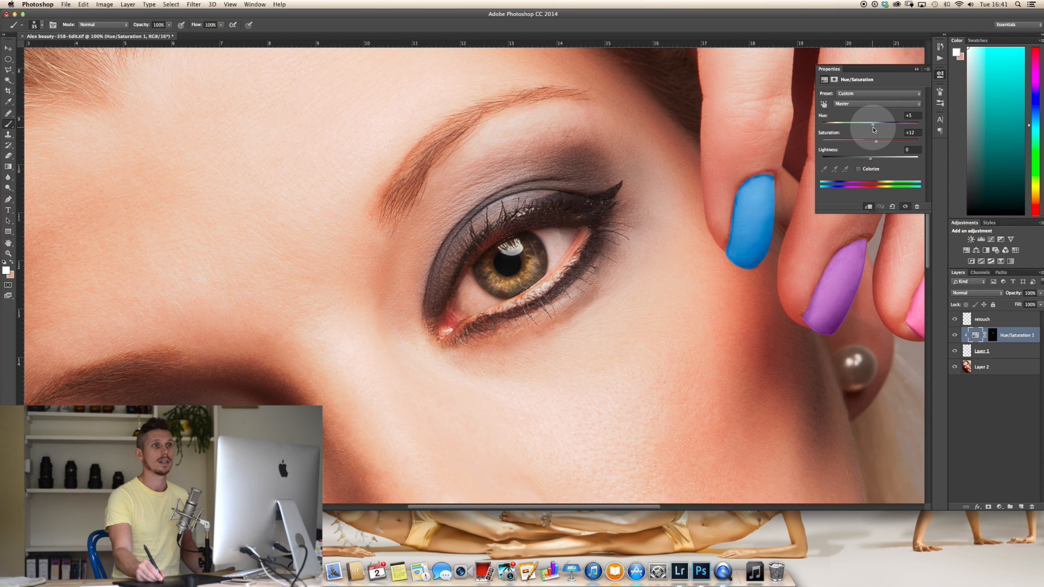
drag(875, 125, 870, 125)
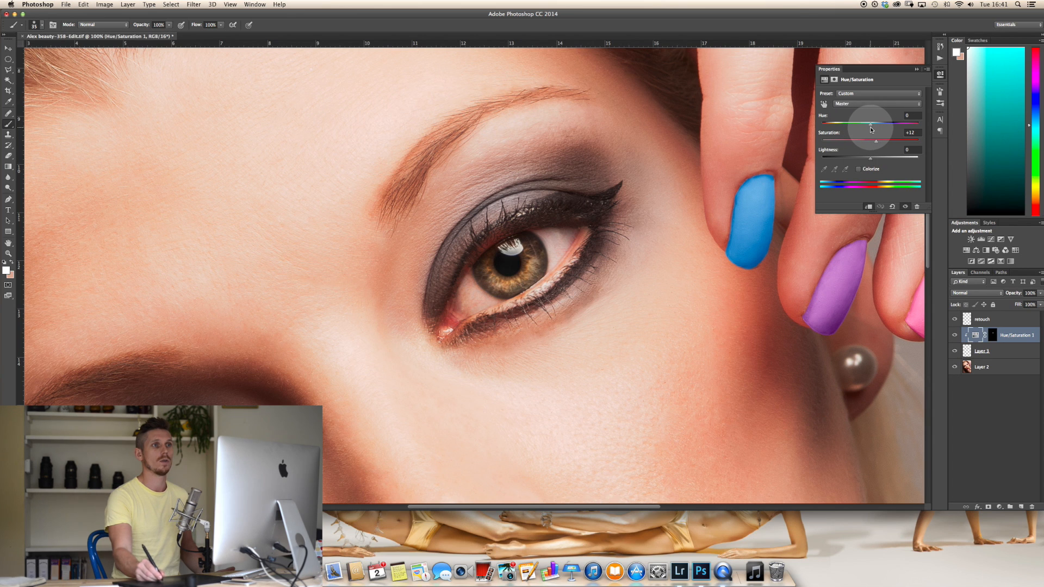
drag(876, 142, 886, 142)
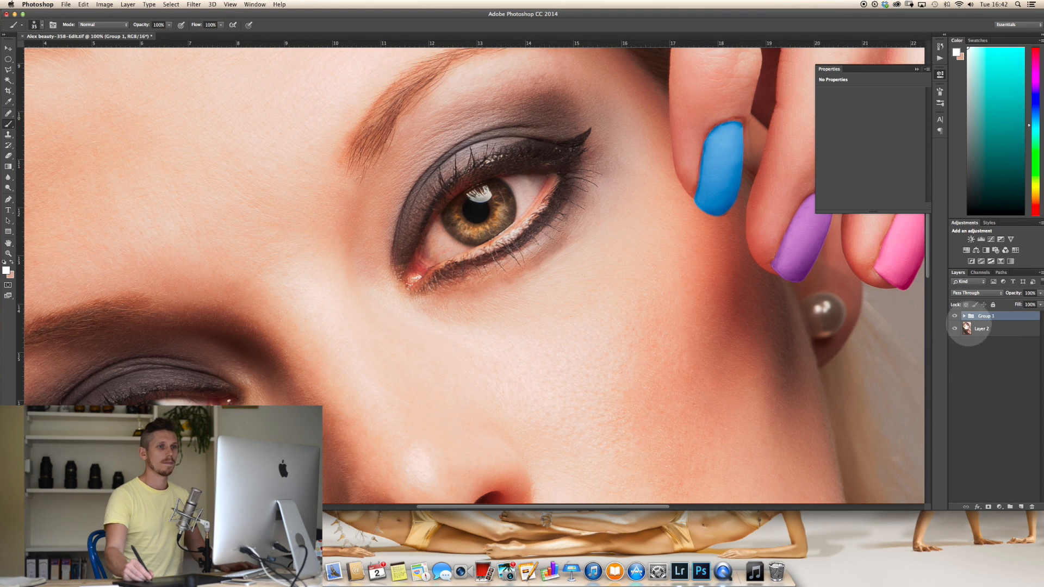
click(955, 316)
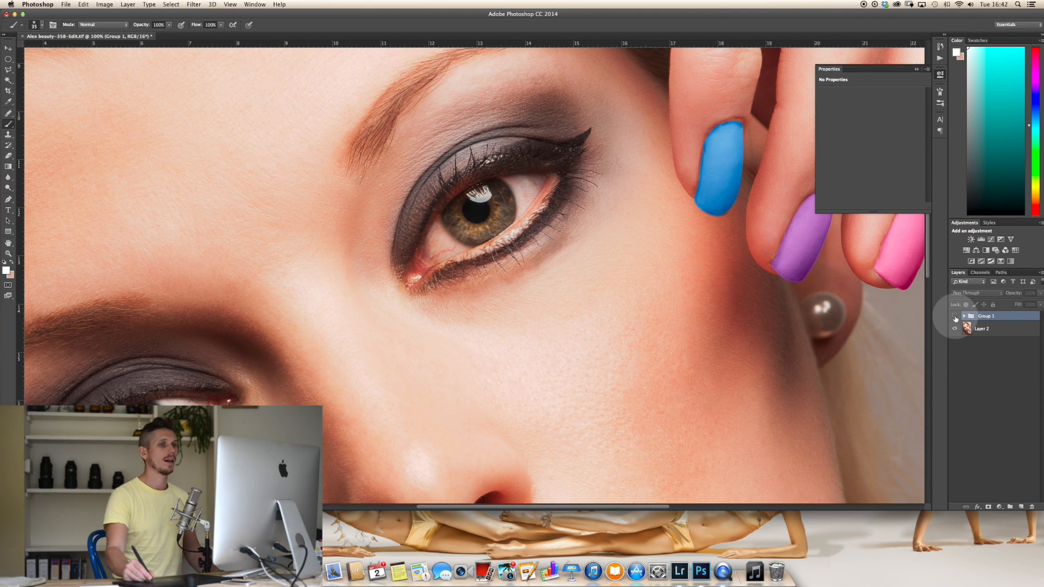